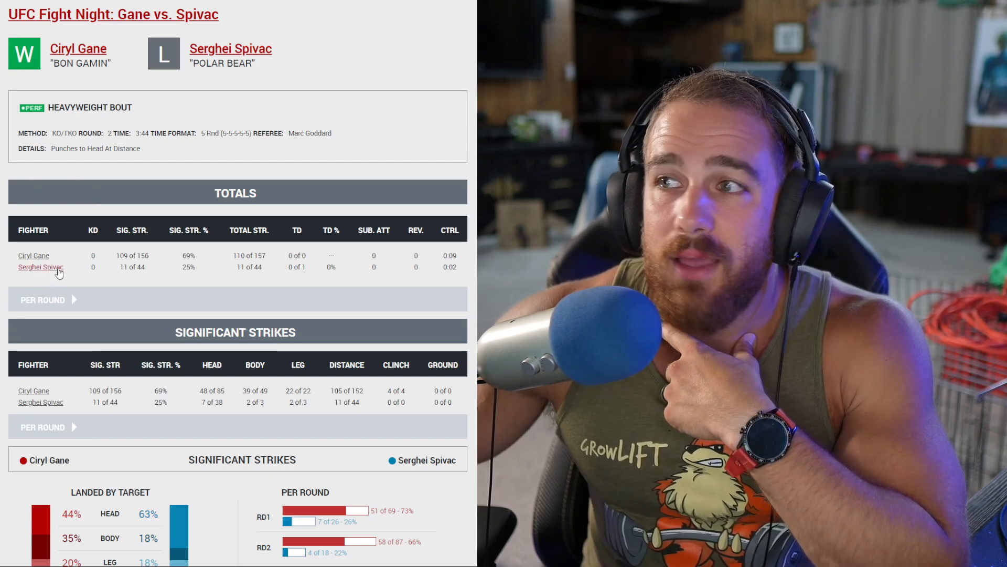
Step: Expand the per-round tables showing Round 1 and Round 2 totals and significant strikes for Gane vs. Spivac
{"action": "scroll", "scroll_direction": "down", "scroll_amount": 3}
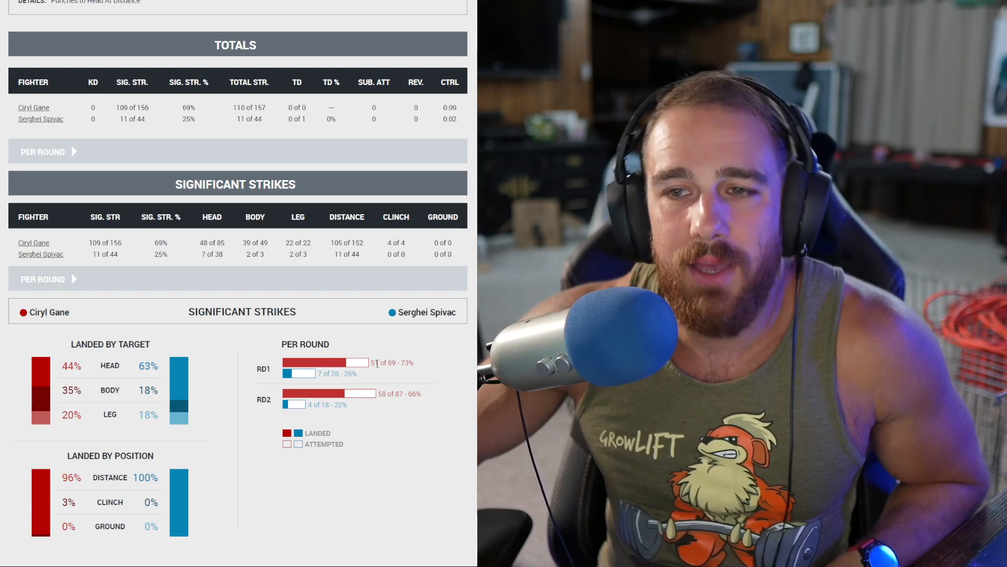
{"action": "left_click", "coordinate": [44, 151]}
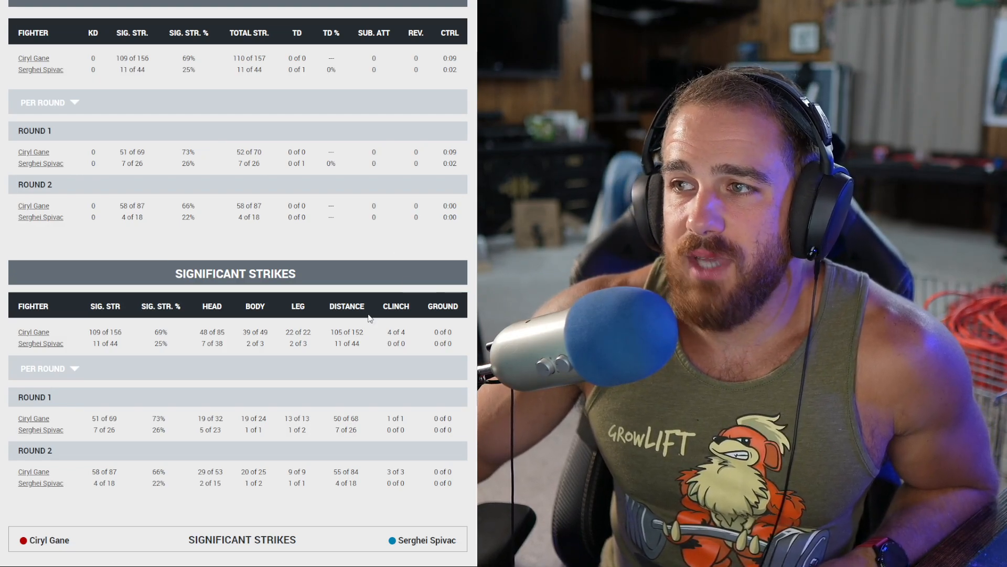
{"action": "scroll", "scroll_direction": "down", "scroll_amount": 3}
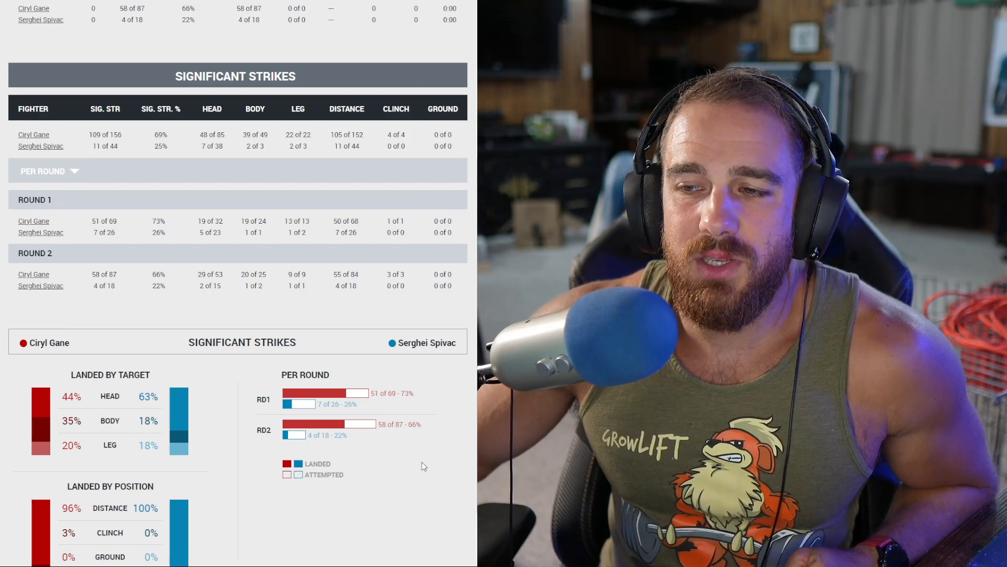
{"action": "mouse_move", "coordinate": [415, 461]}
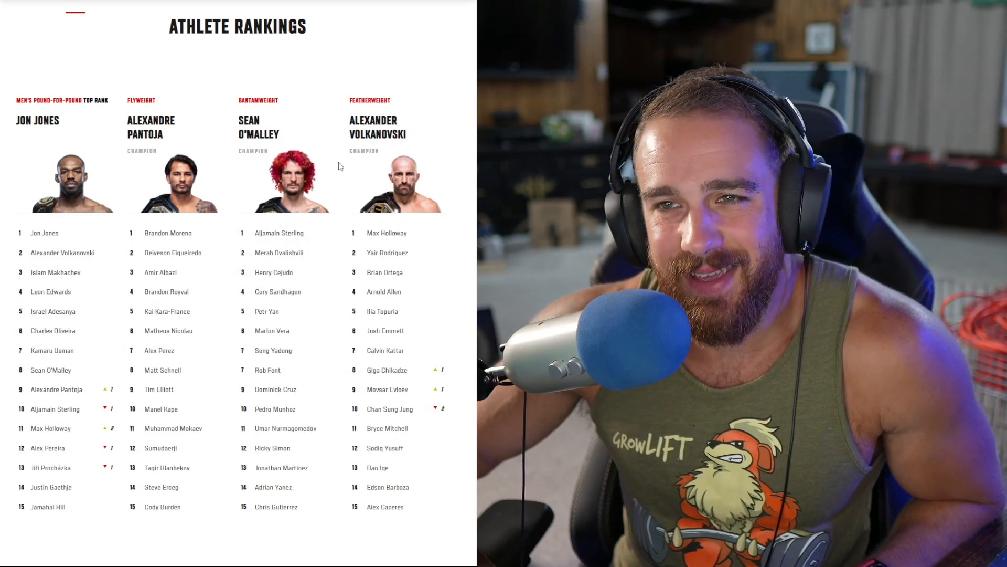
Step: Scroll the UFC.com athlete rankings down to the Heavyweight division headed by Jon Jones
{"action": "scroll", "scroll_direction": "down", "scroll_amount": 3}
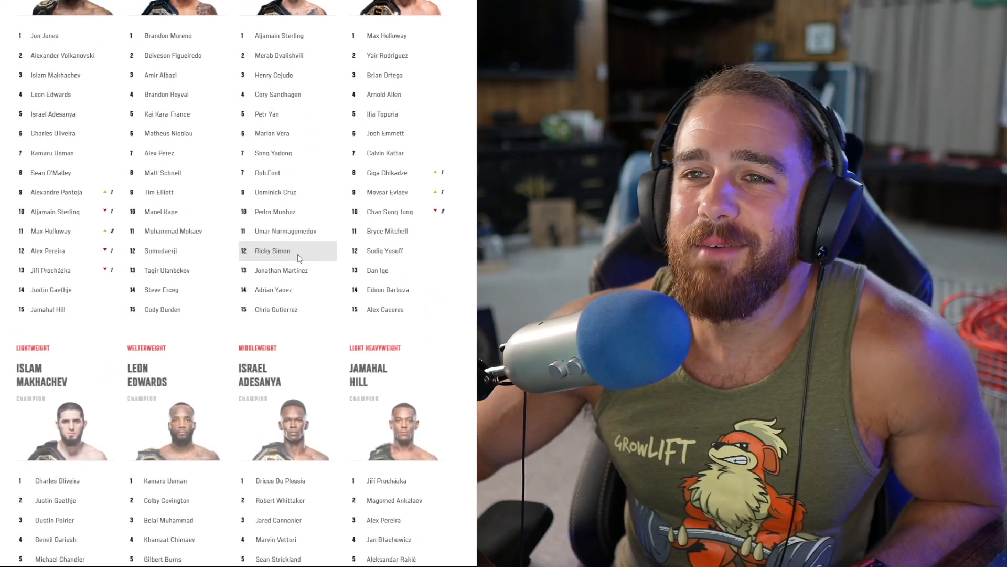
{"action": "scroll", "scroll_direction": "down", "scroll_amount": 3}
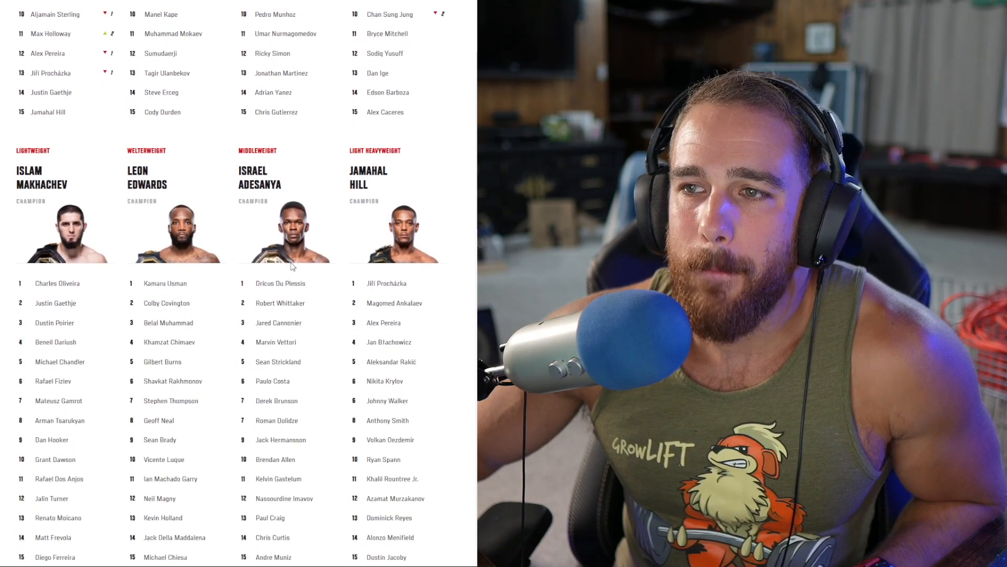
{"action": "scroll", "scroll_direction": "down", "scroll_amount": 3}
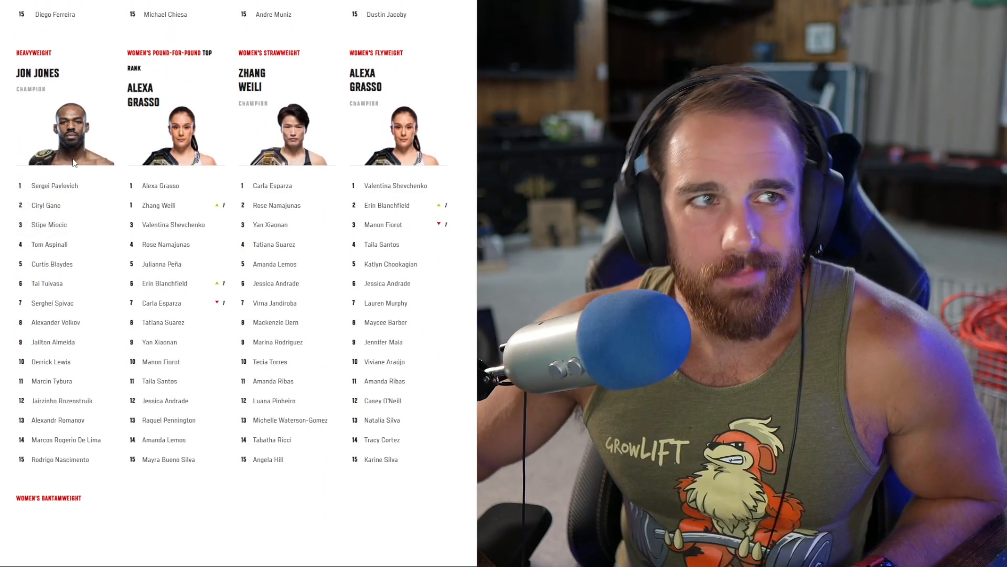
{"action": "mouse_move", "coordinate": [27, 224]}
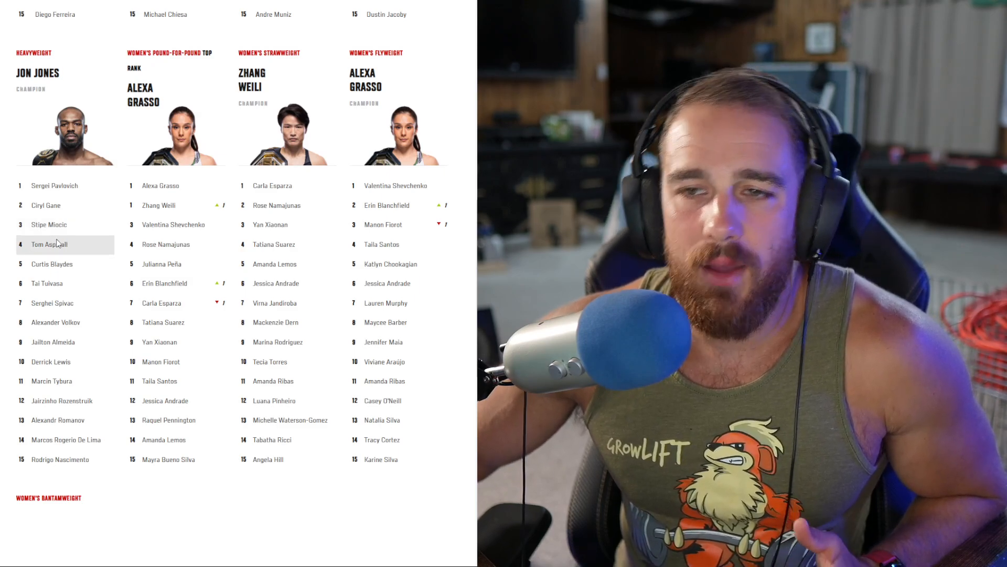
{"action": "mouse_move", "coordinate": [65, 283]}
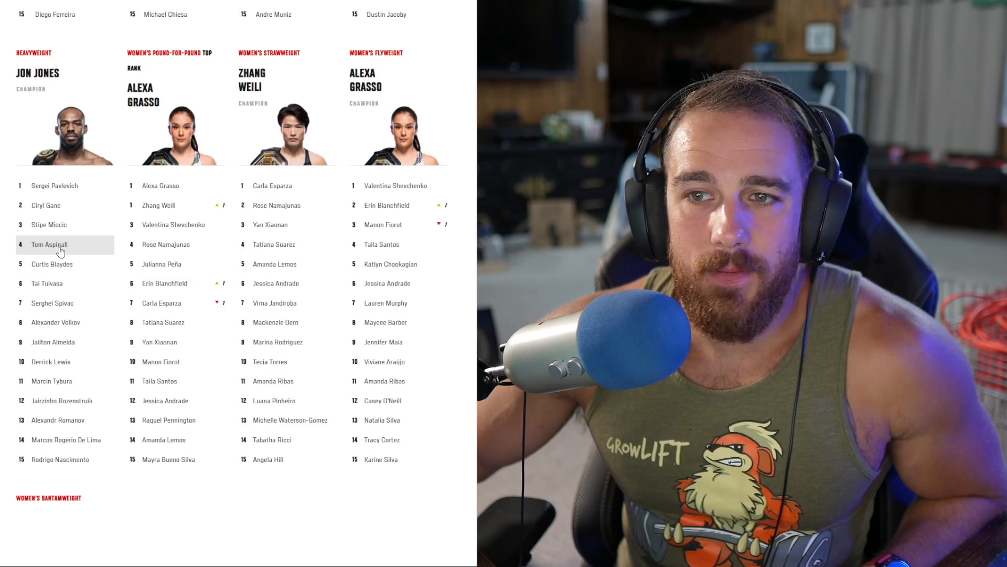
{"action": "mouse_move", "coordinate": [71, 306]}
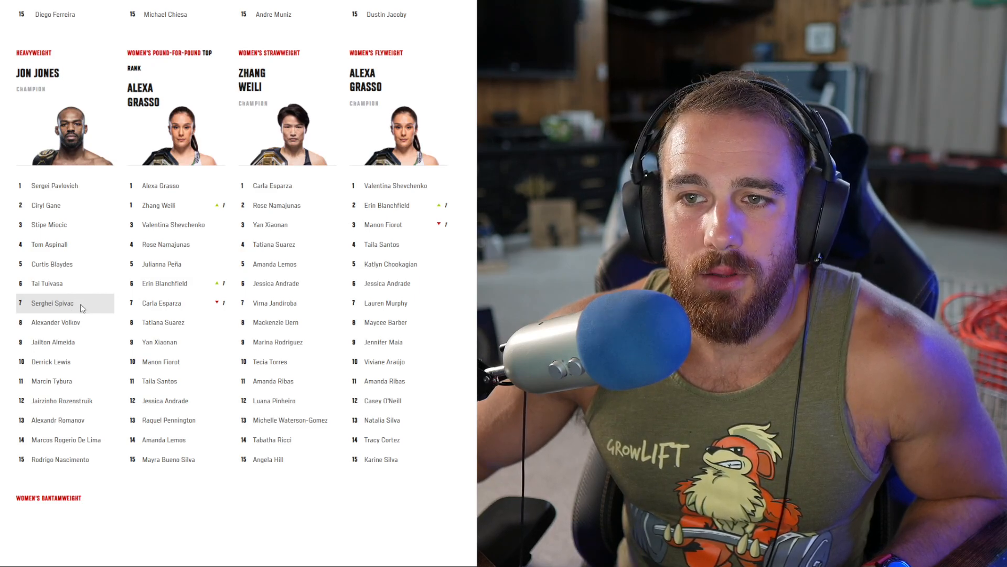
{"action": "mouse_move", "coordinate": [80, 330]}
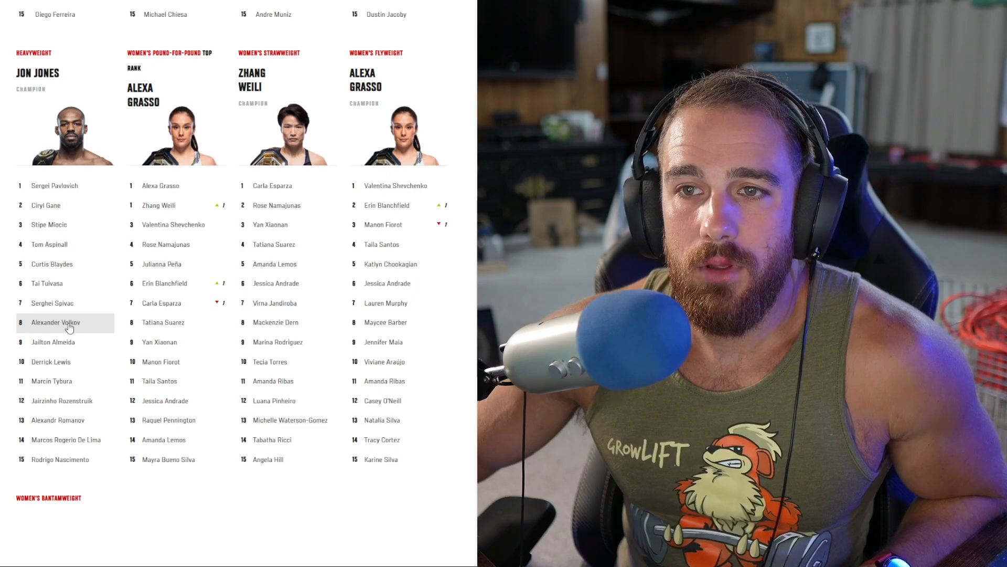
{"action": "mouse_move", "coordinate": [69, 401]}
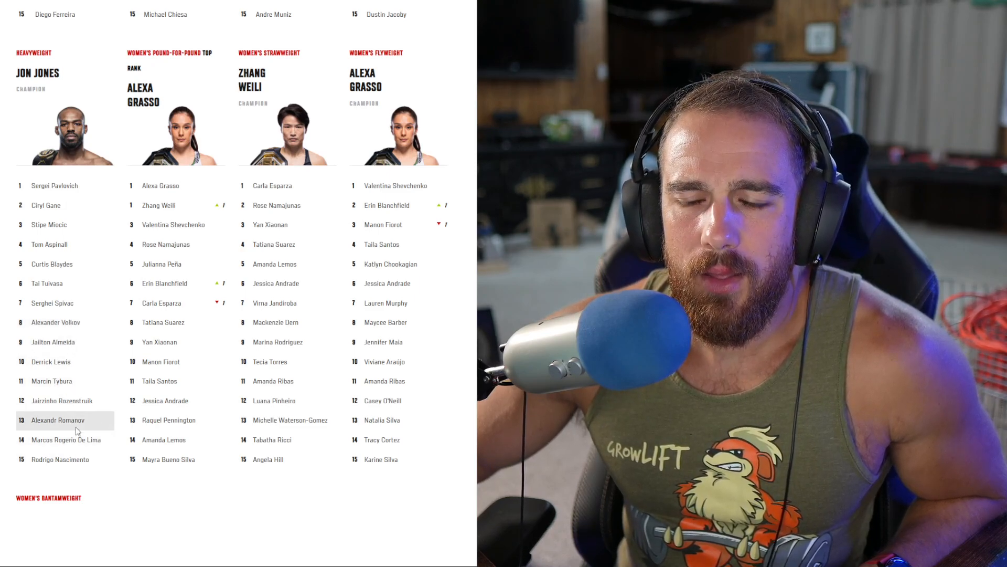
{"action": "mouse_move", "coordinate": [63, 328]}
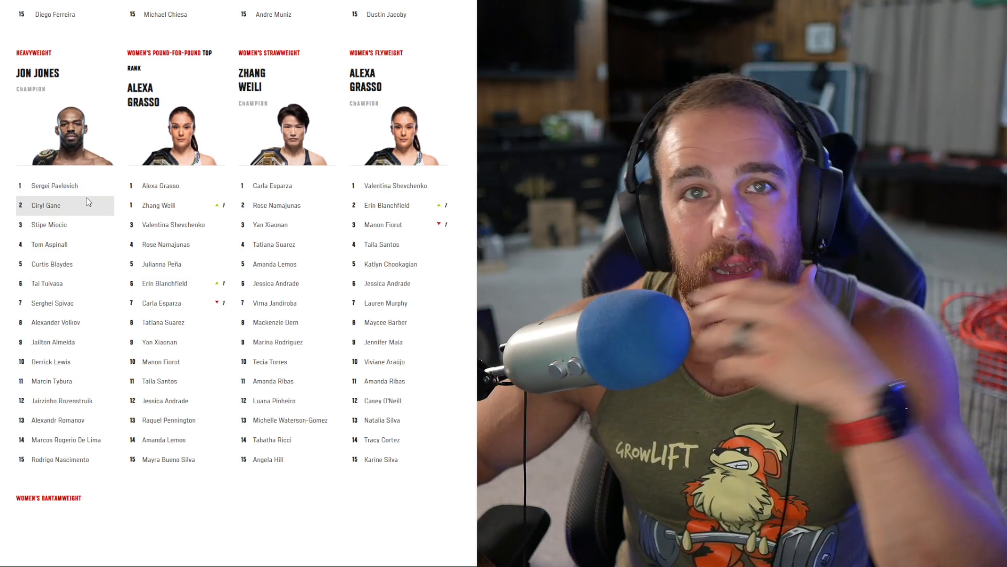
{"action": "mouse_move", "coordinate": [65, 225]}
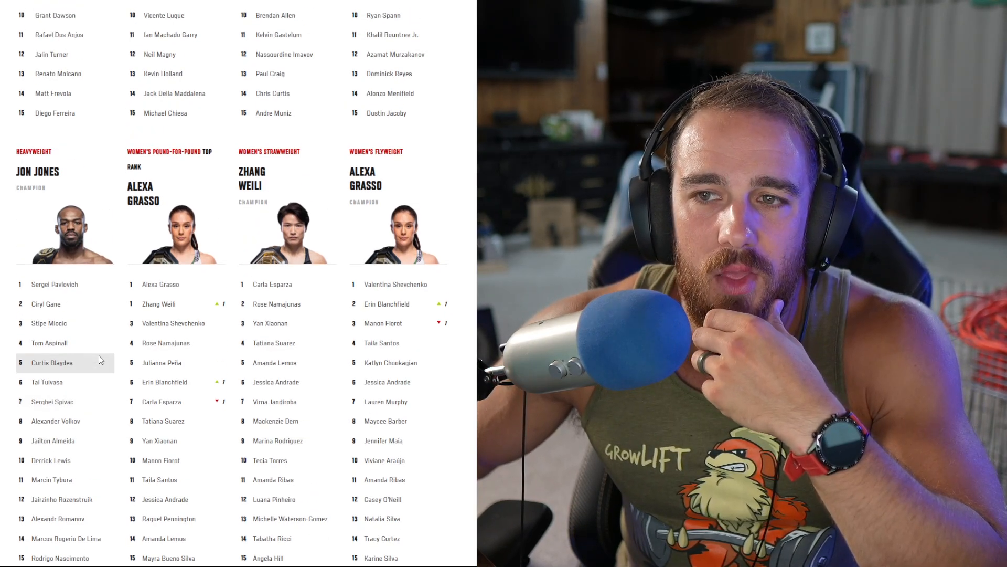
{"action": "mouse_move", "coordinate": [55, 445]}
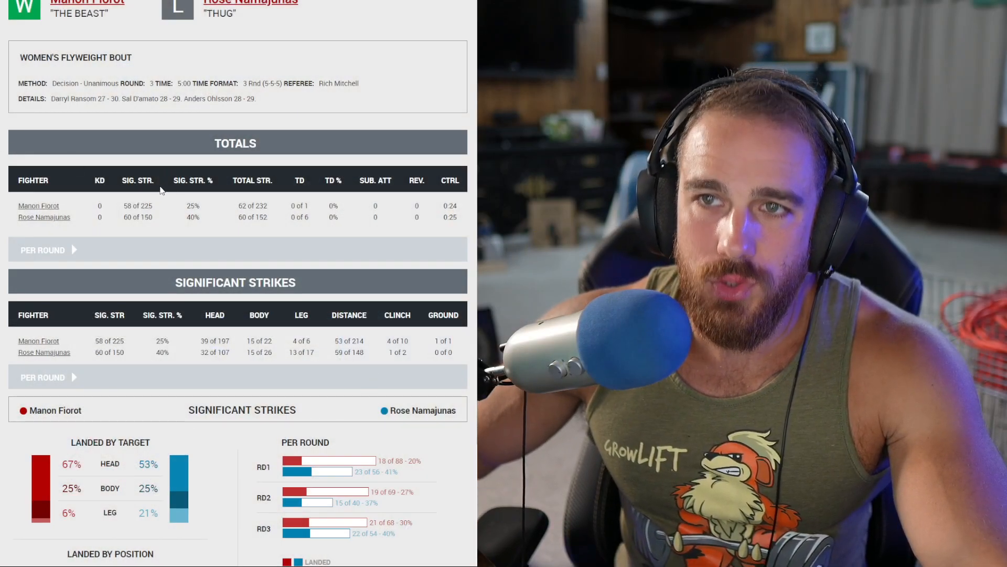
Step: Expand the Rounds 1–3 totals and significant-strike breakdowns for Fiorot vs. Namajunas
{"action": "left_click", "coordinate": [42, 249]}
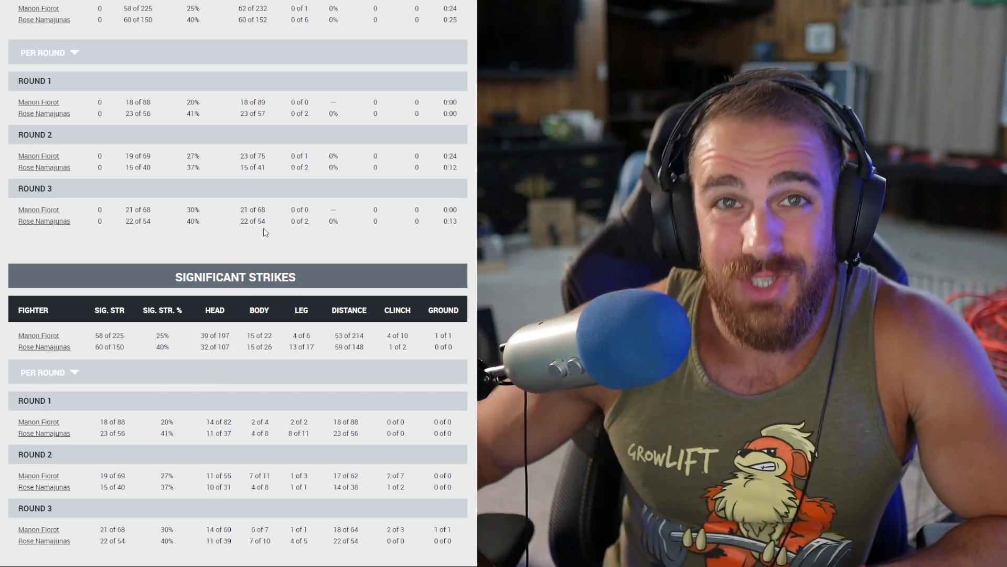
{"action": "mouse_move", "coordinate": [339, 221]}
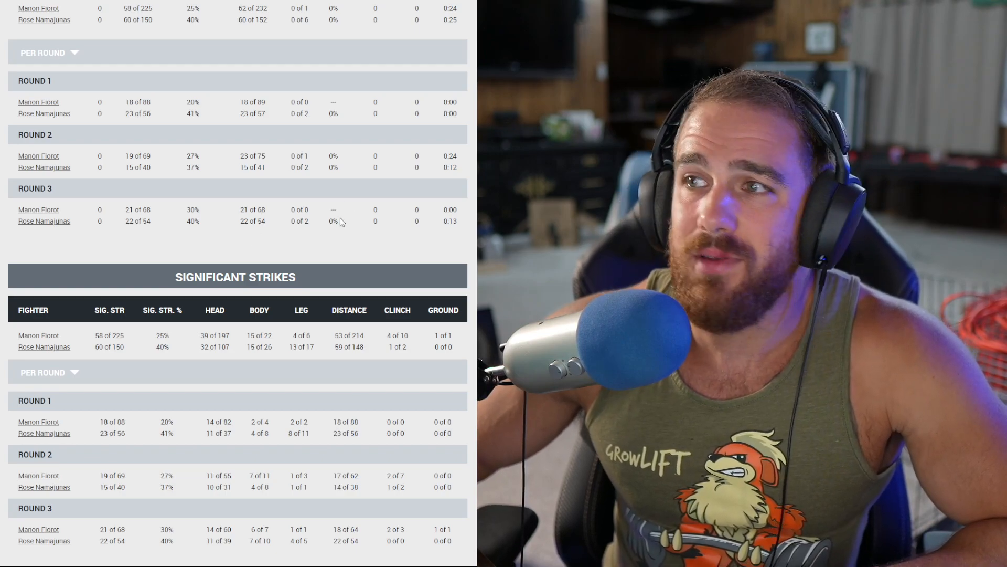
{"action": "scroll", "scroll_direction": "down", "scroll_amount": 3}
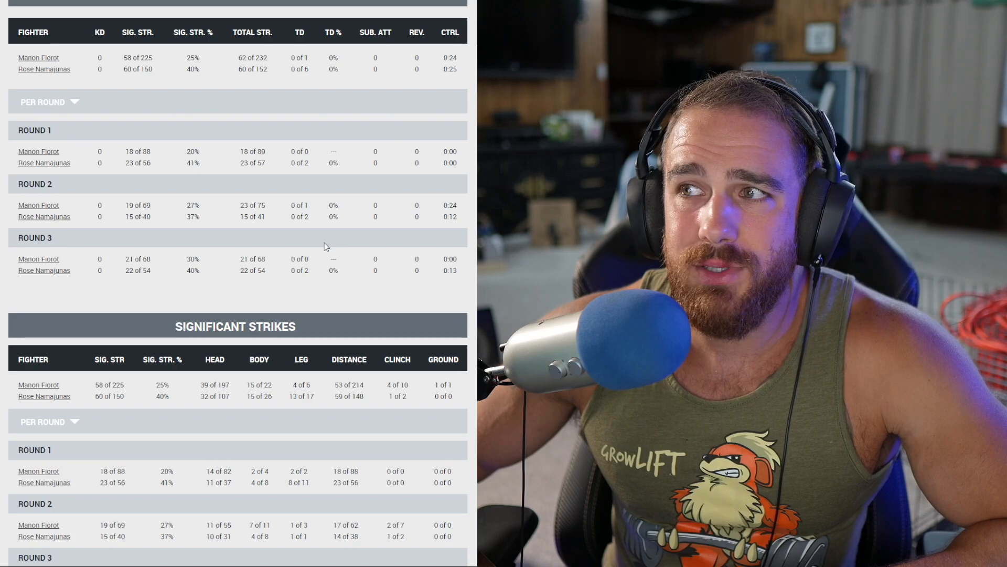
{"action": "scroll", "scroll_direction": "down", "scroll_amount": 3}
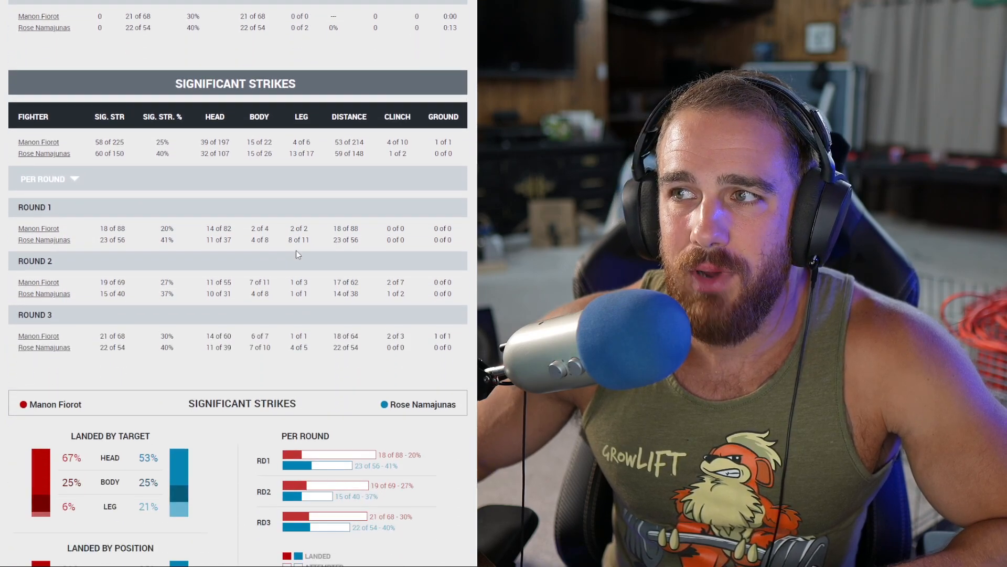
{"action": "scroll", "scroll_direction": "down", "scroll_amount": 3}
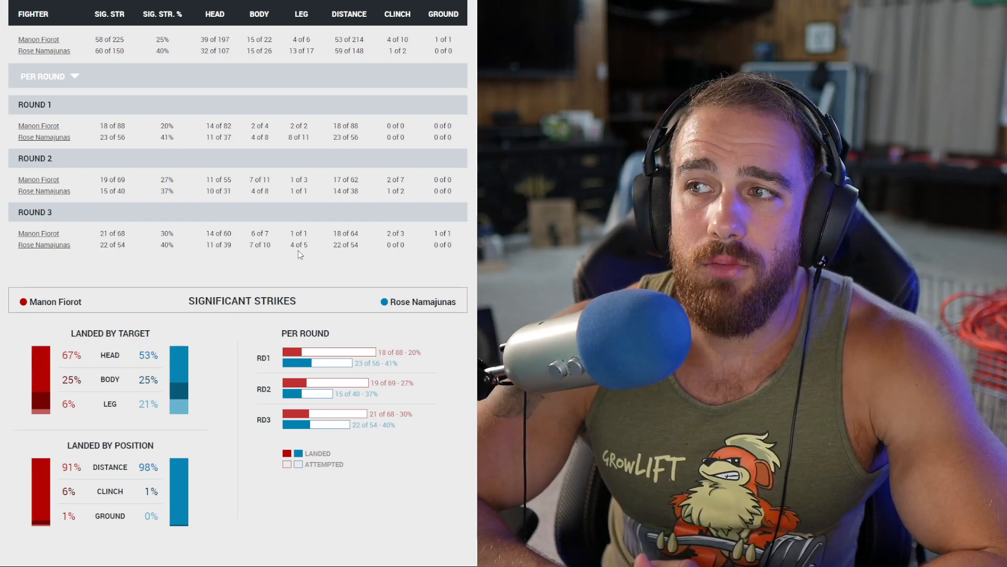
{"action": "mouse_move", "coordinate": [456, 389]}
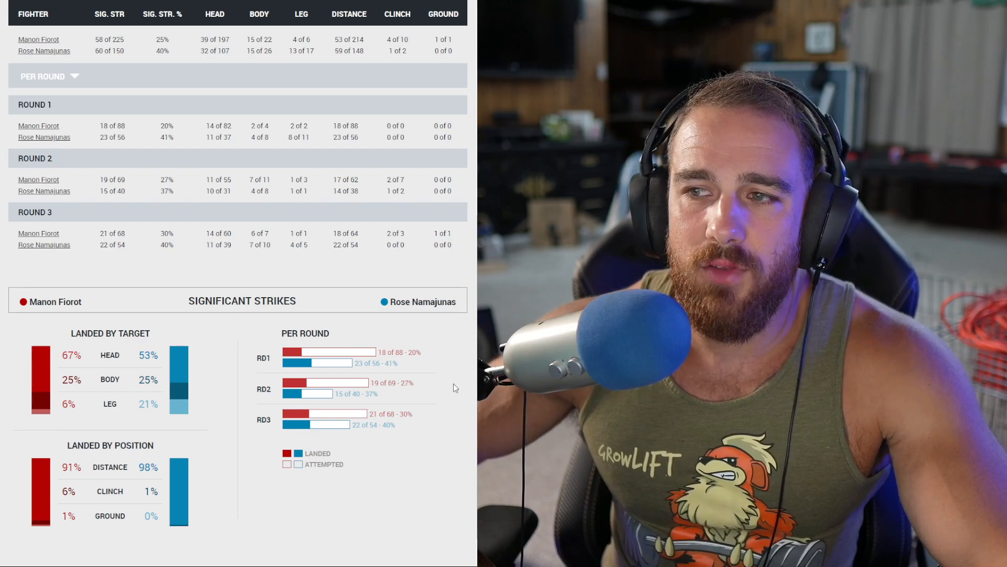
{"action": "mouse_move", "coordinate": [342, 416]}
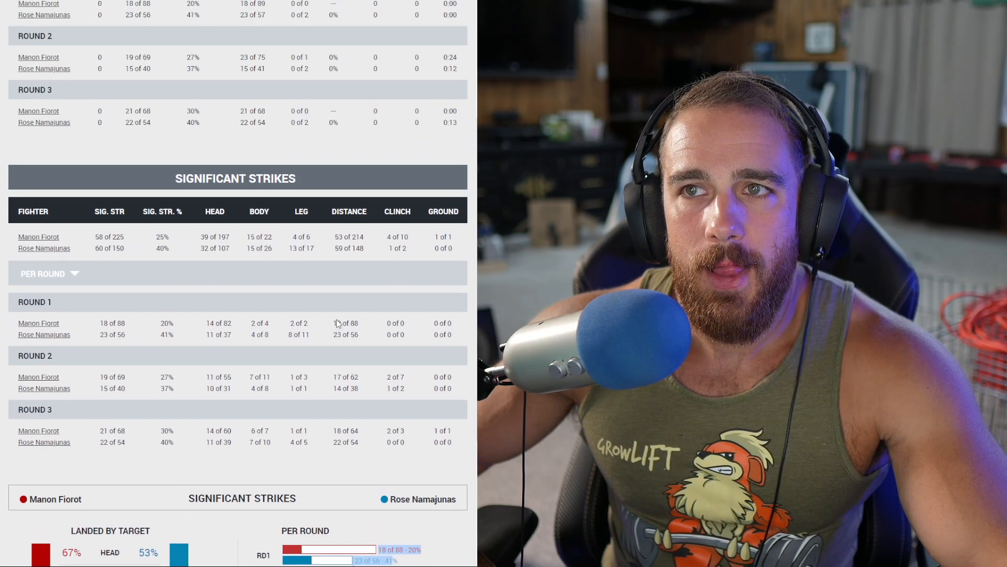
{"action": "scroll", "scroll_direction": "down", "scroll_amount": 3}
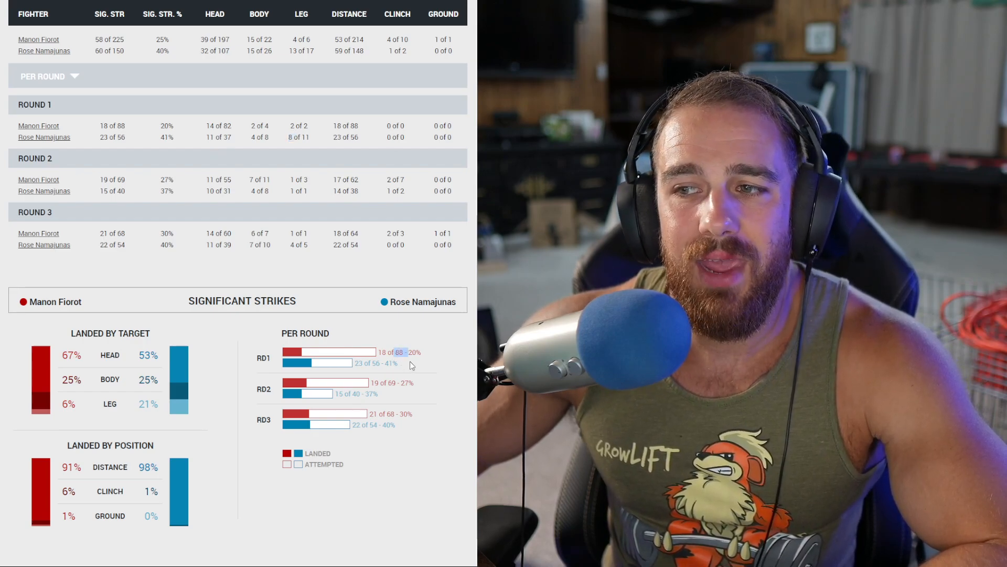
{"action": "scroll", "scroll_direction": "down", "scroll_amount": 3}
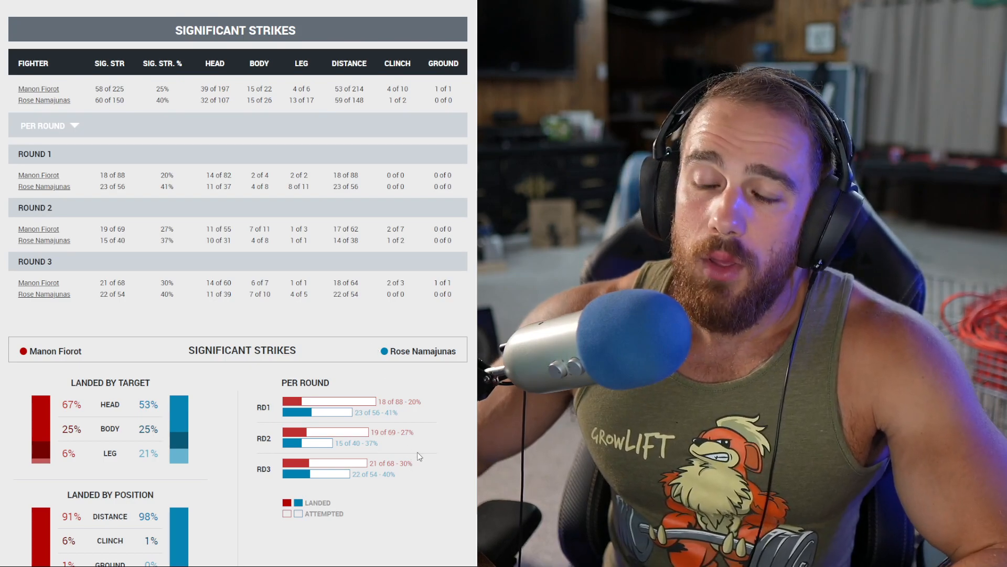
{"action": "scroll", "scroll_direction": "down", "scroll_amount": 3}
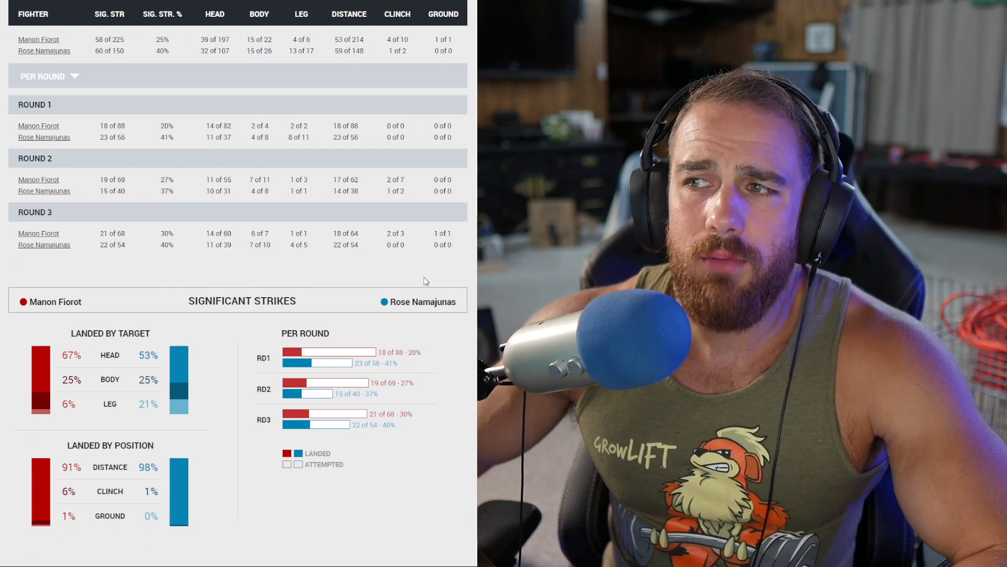
{"action": "mouse_move", "coordinate": [447, 260]}
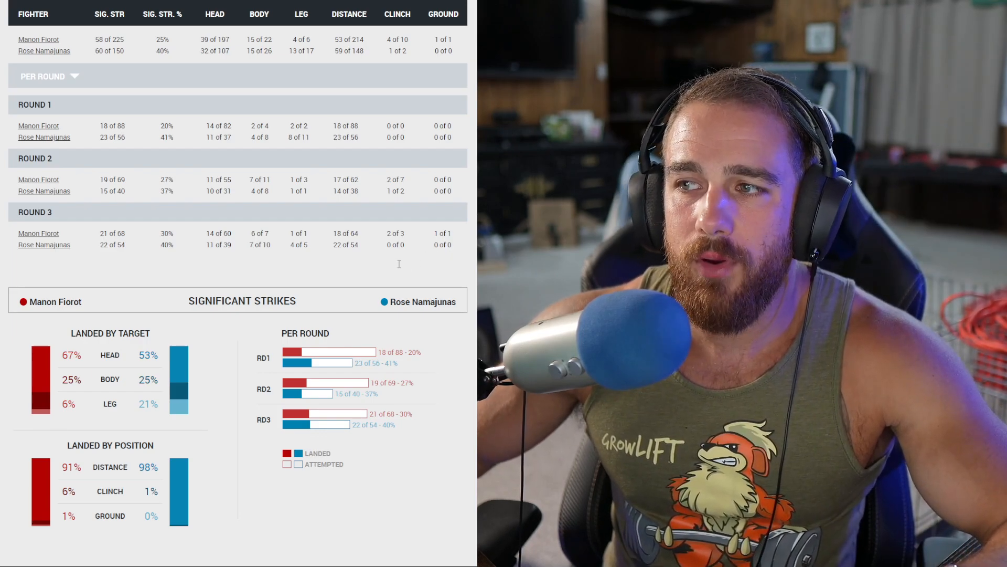
{"action": "mouse_move", "coordinate": [470, 322]}
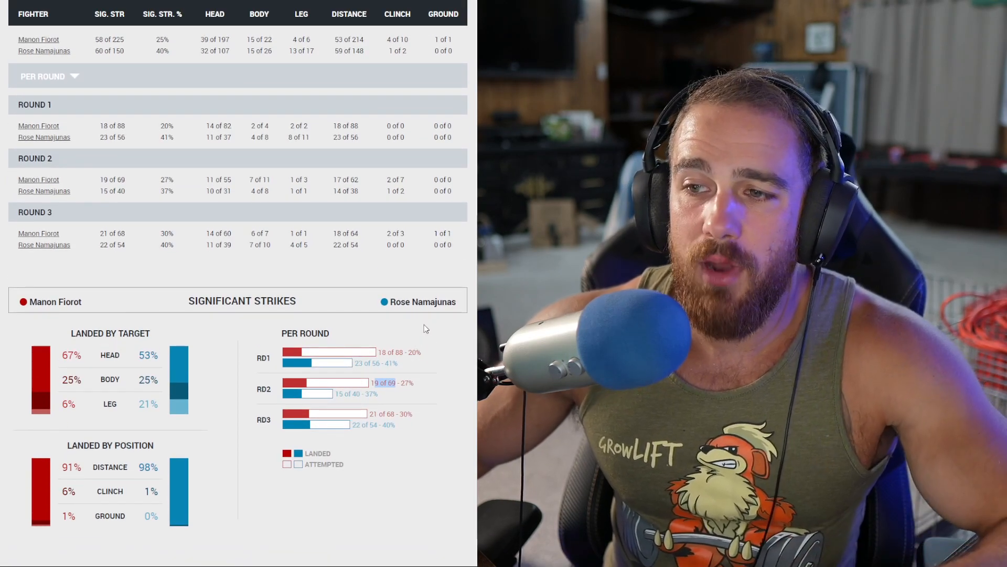
{"action": "mouse_move", "coordinate": [435, 316]}
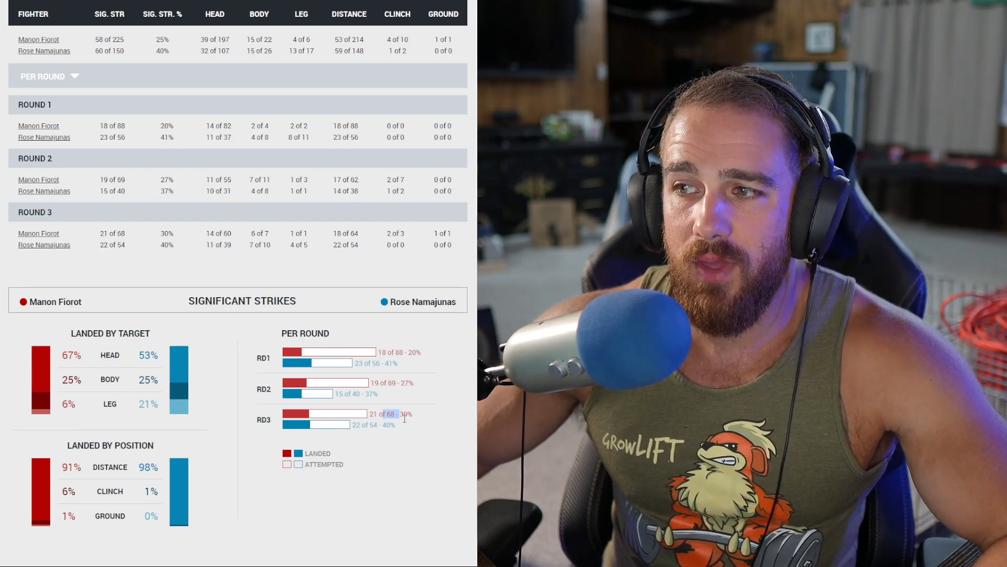
{"action": "mouse_move", "coordinate": [368, 425]}
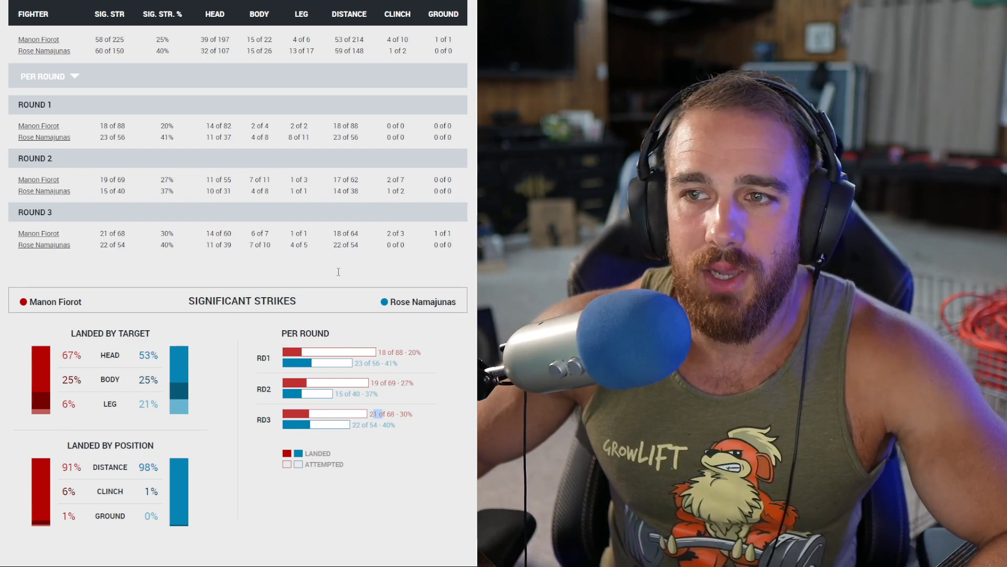
{"action": "mouse_move", "coordinate": [328, 267]}
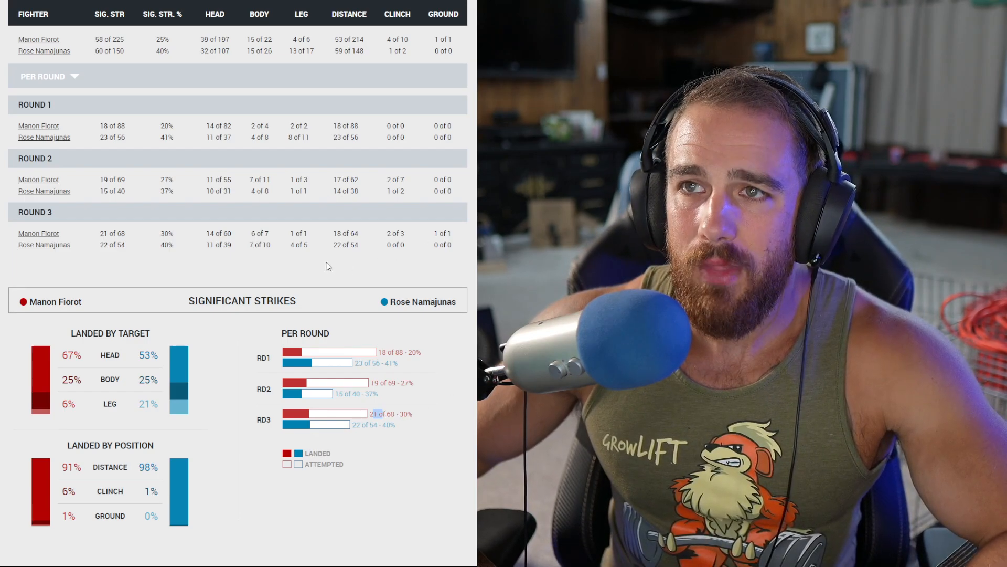
Step: Scroll through the Fiorot vs. Namajunas Totals section before moving to the official judges' scorecards
{"action": "scroll", "scroll_direction": "down", "scroll_amount": 3}
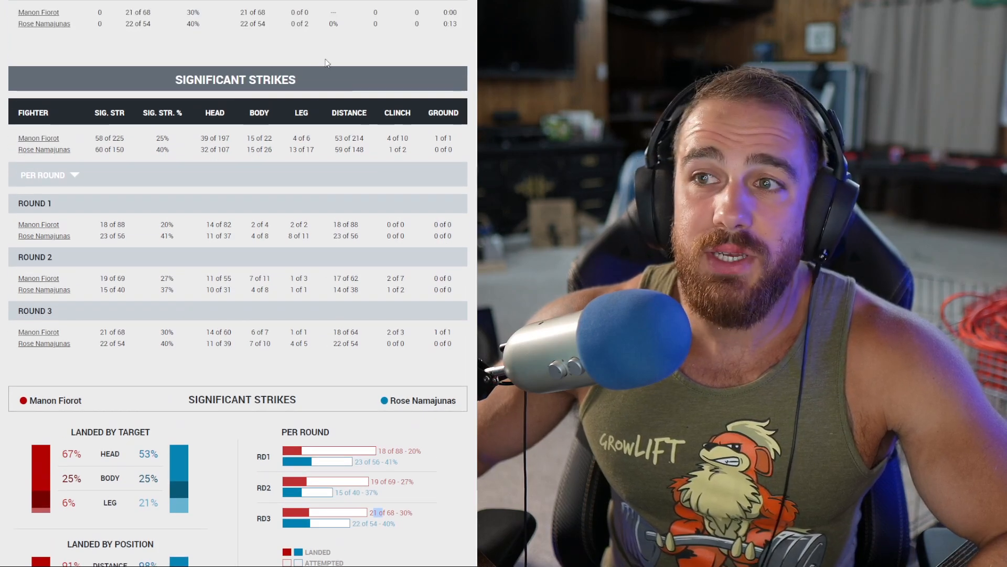
{"action": "scroll", "scroll_direction": "up", "scroll_amount": 3}
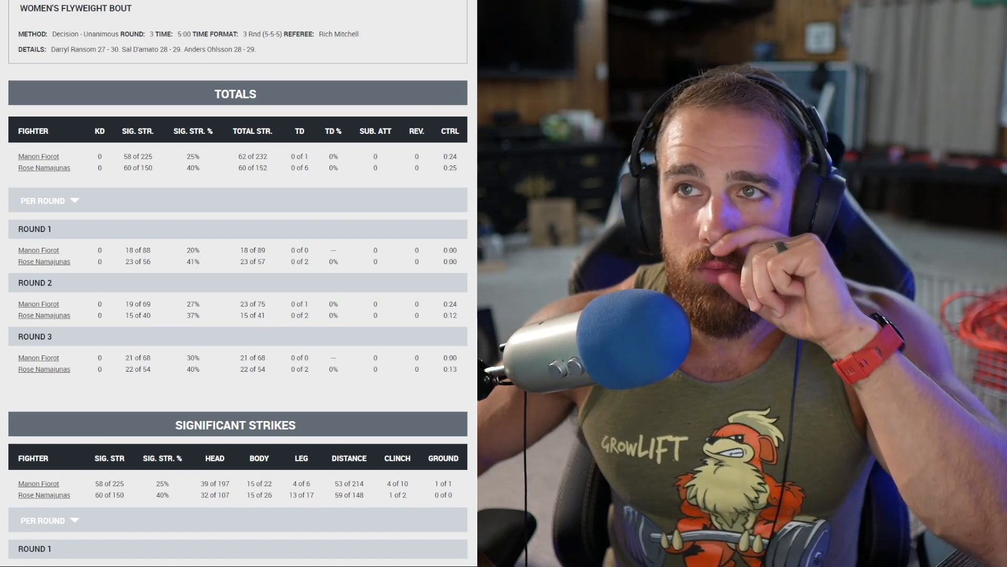
{"action": "scroll", "scroll_direction": "down", "scroll_amount": 3}
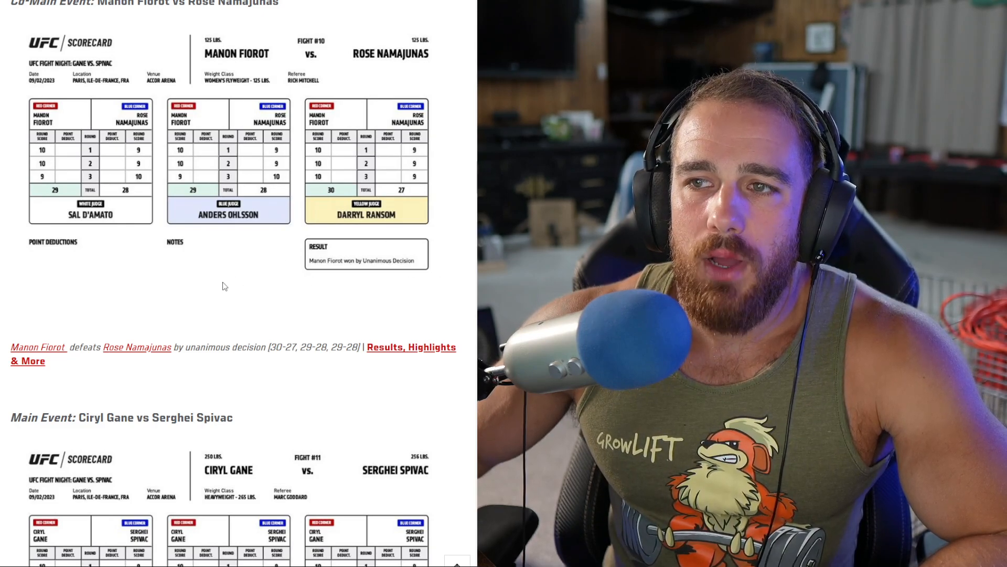
{"action": "scroll", "scroll_direction": "down", "scroll_amount": 3}
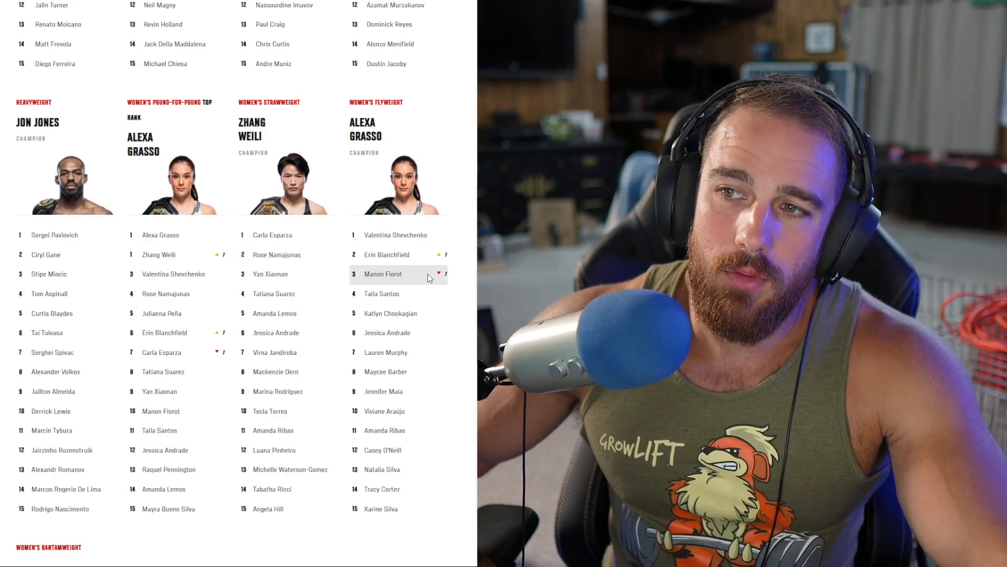
{"action": "mouse_move", "coordinate": [407, 264]}
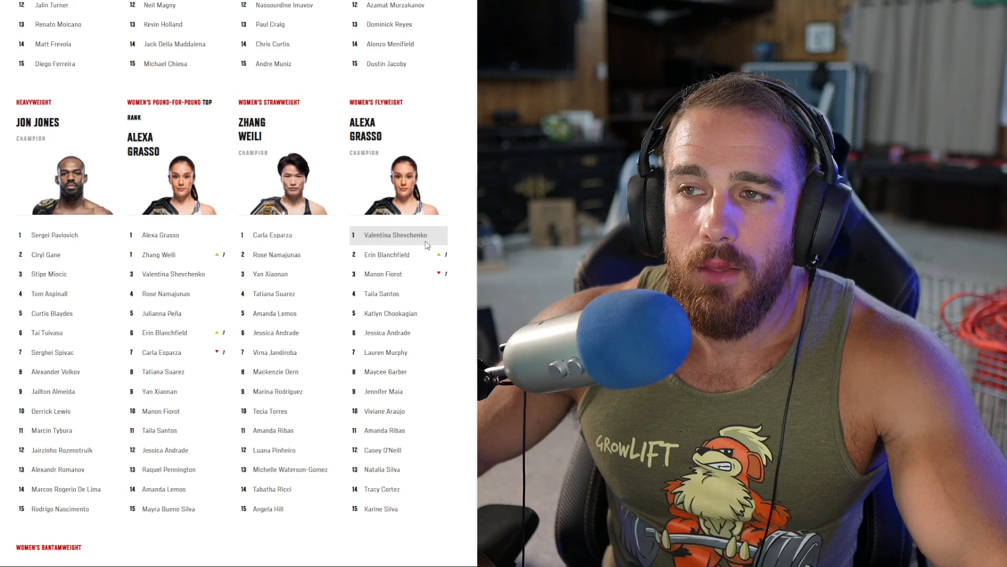
{"action": "mouse_move", "coordinate": [418, 298]}
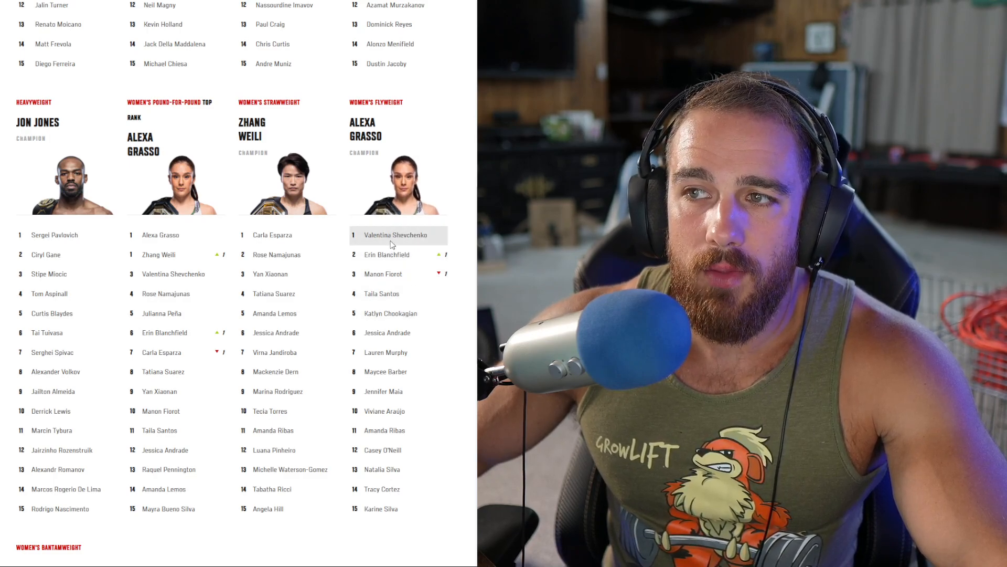
{"action": "mouse_move", "coordinate": [395, 264]}
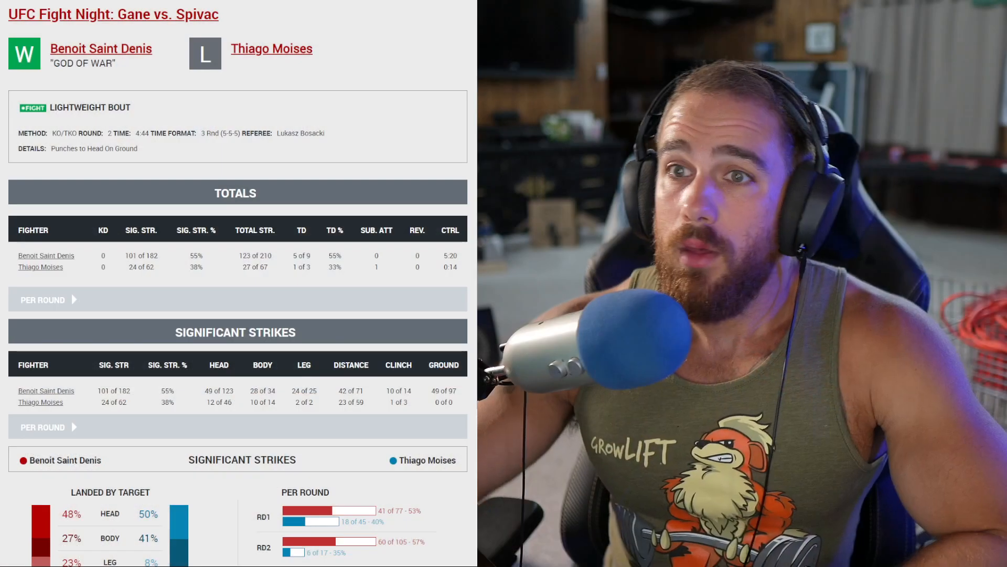
Step: Expand round-by-round totals and significant strikes for Saint Denis vs Moises and review the strike charts
{"action": "scroll", "scroll_direction": "down", "scroll_amount": 3}
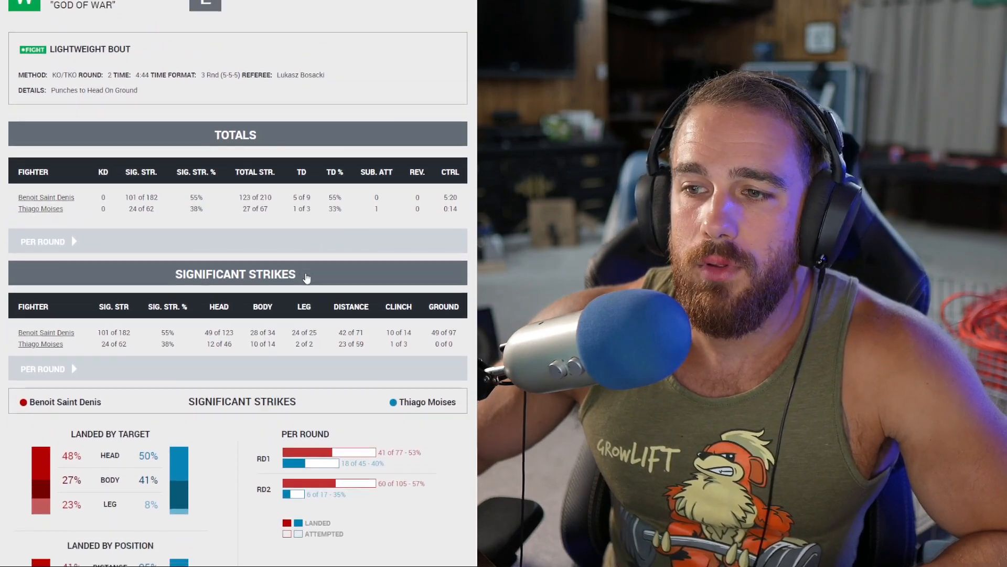
{"action": "scroll", "scroll_direction": "down", "scroll_amount": 3}
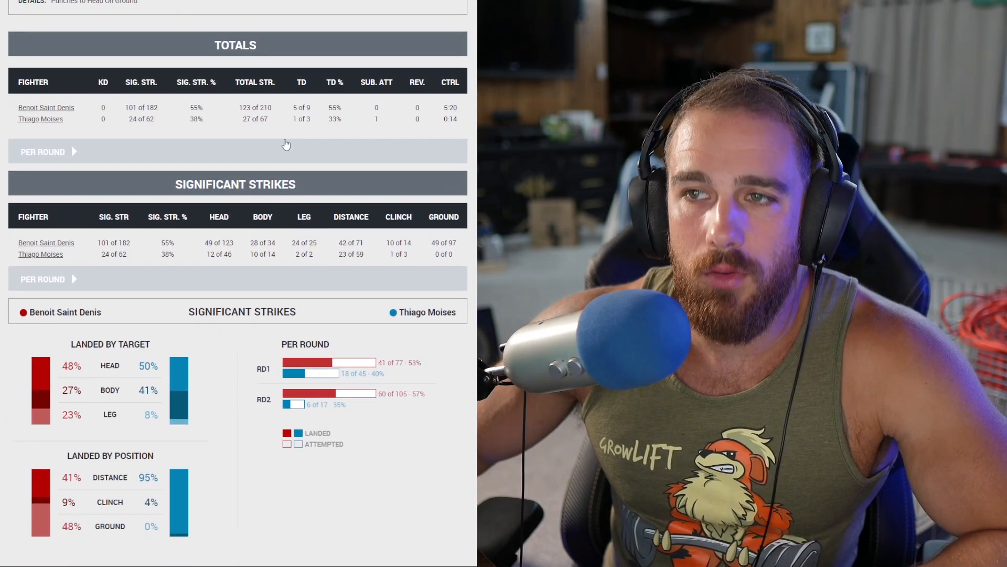
{"action": "left_click", "coordinate": [43, 151]}
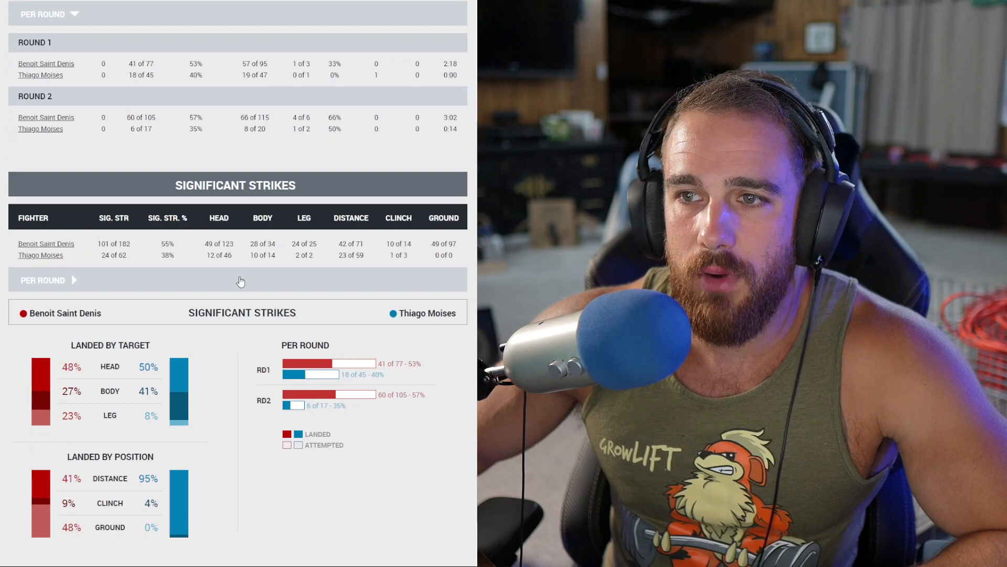
{"action": "left_click", "coordinate": [43, 279]}
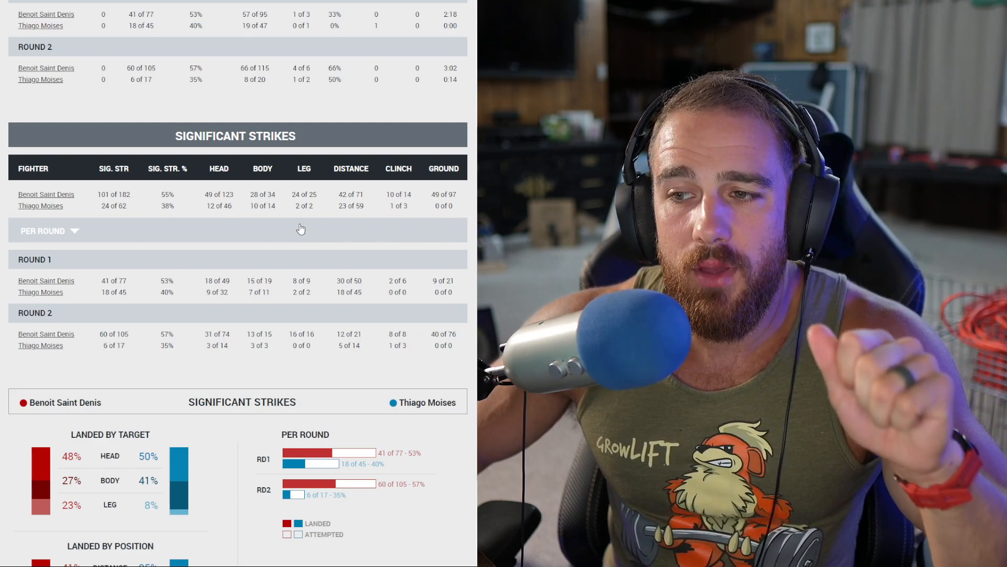
{"action": "scroll", "scroll_direction": "down", "scroll_amount": 3}
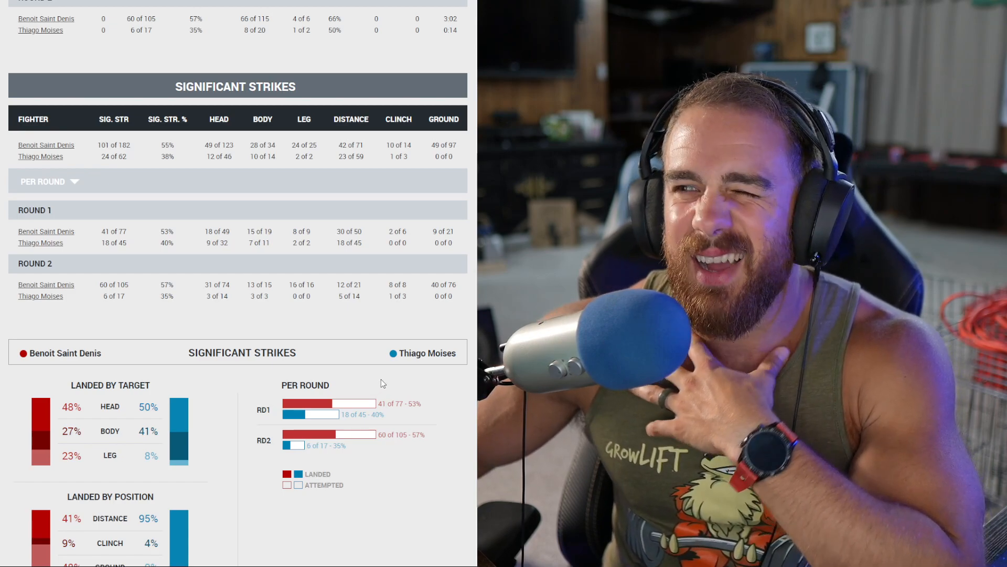
{"action": "scroll", "scroll_direction": "down", "scroll_amount": 3}
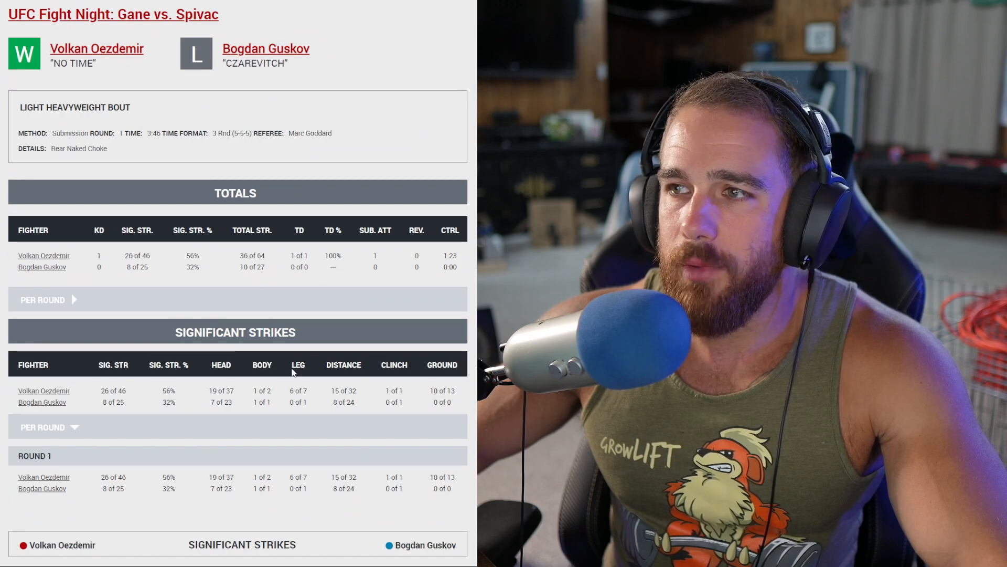
Step: Scroll the Oezdemir vs Guskov fight page to the round-1 significant strikes and strike-distribution chart
{"action": "scroll", "scroll_direction": "down", "scroll_amount": 3}
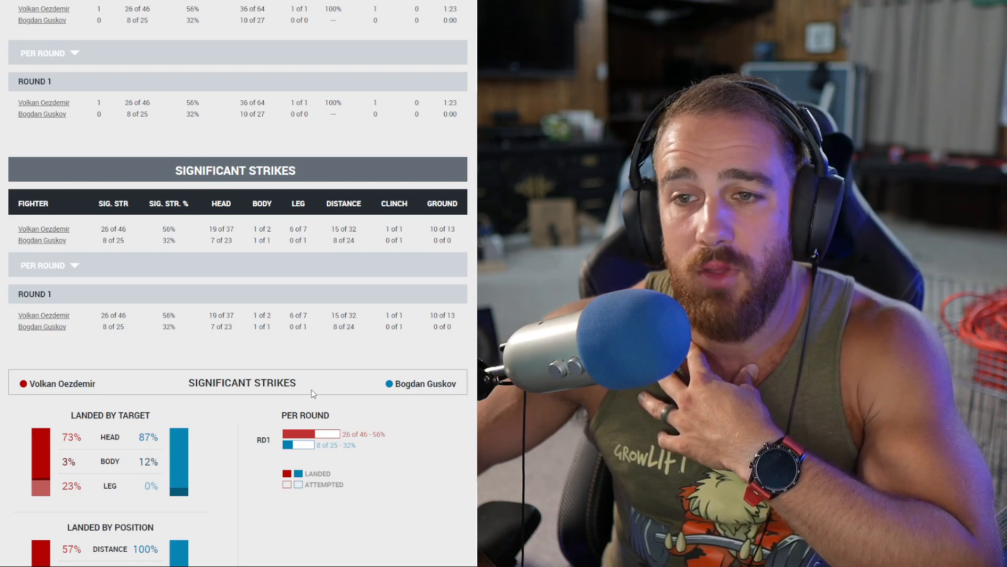
{"action": "mouse_move", "coordinate": [345, 402]}
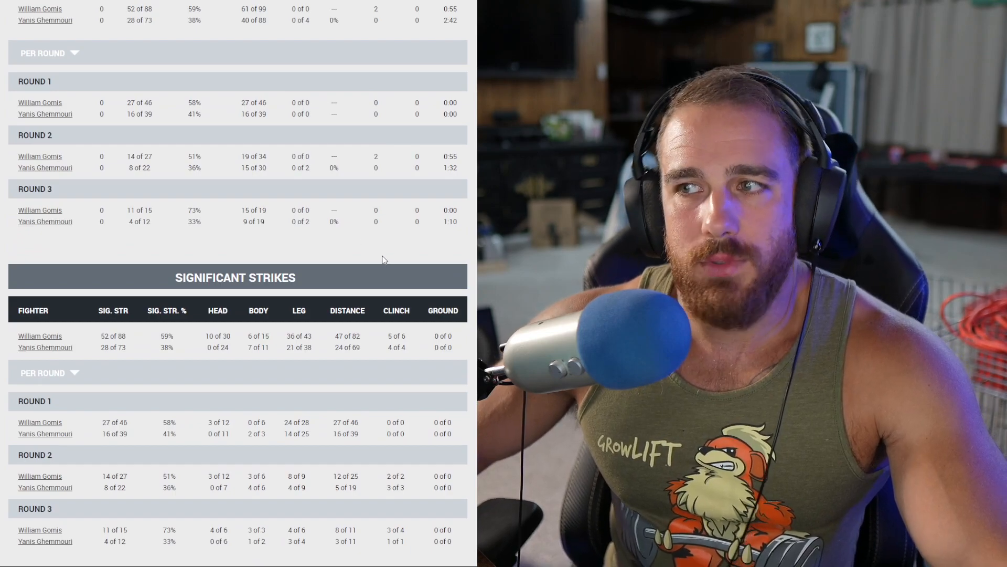
Step: Scroll the Gomis vs Ghemmouri page through the per-round significant strikes table and charts
{"action": "scroll", "scroll_direction": "down", "scroll_amount": 3}
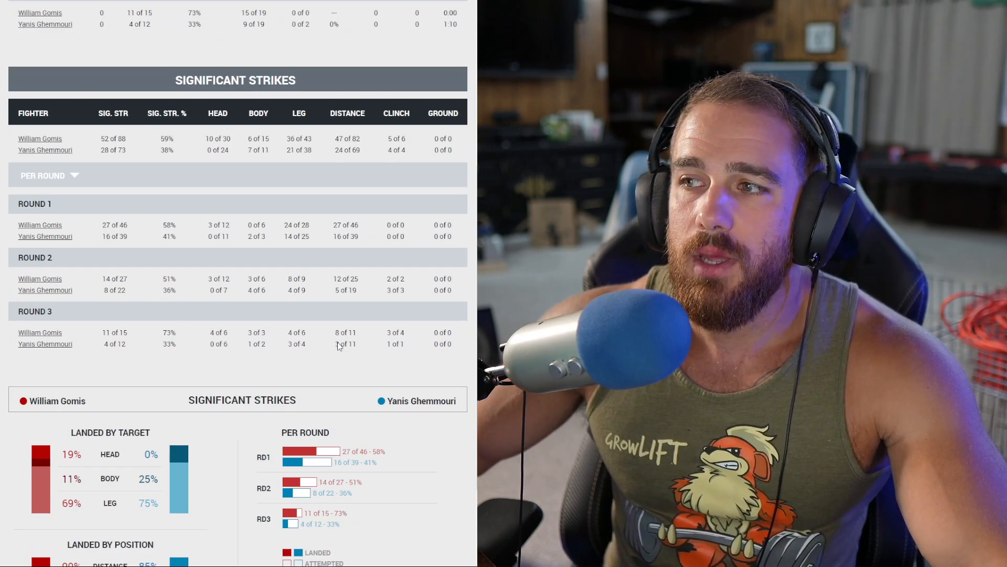
{"action": "mouse_move", "coordinate": [329, 353]}
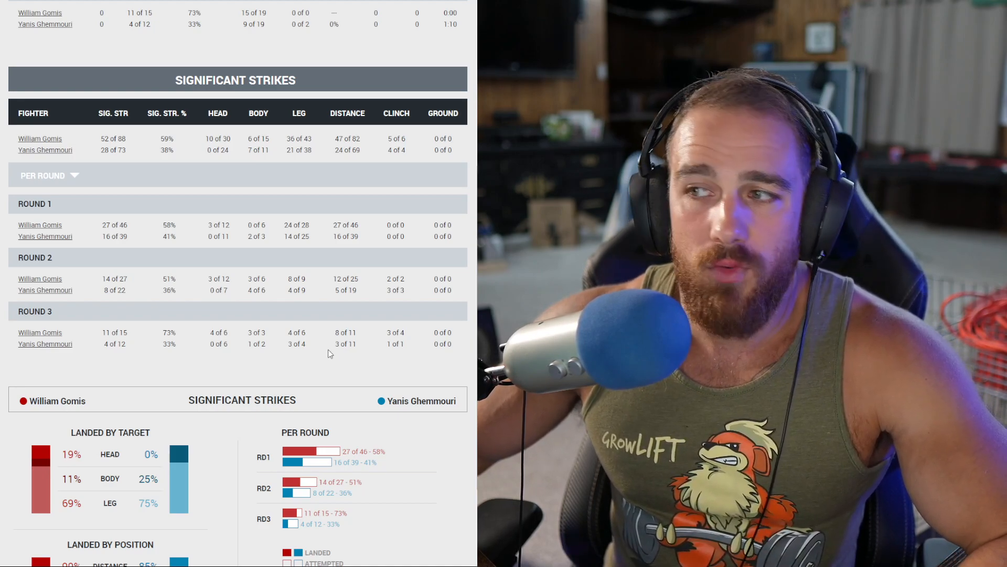
{"action": "scroll", "scroll_direction": "down", "scroll_amount": 3}
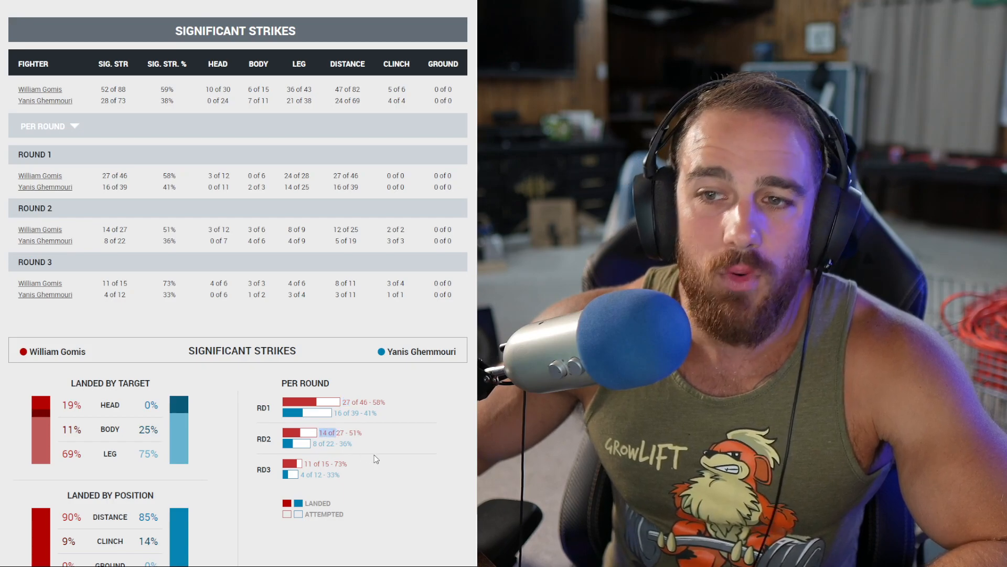
{"action": "mouse_move", "coordinate": [389, 433]}
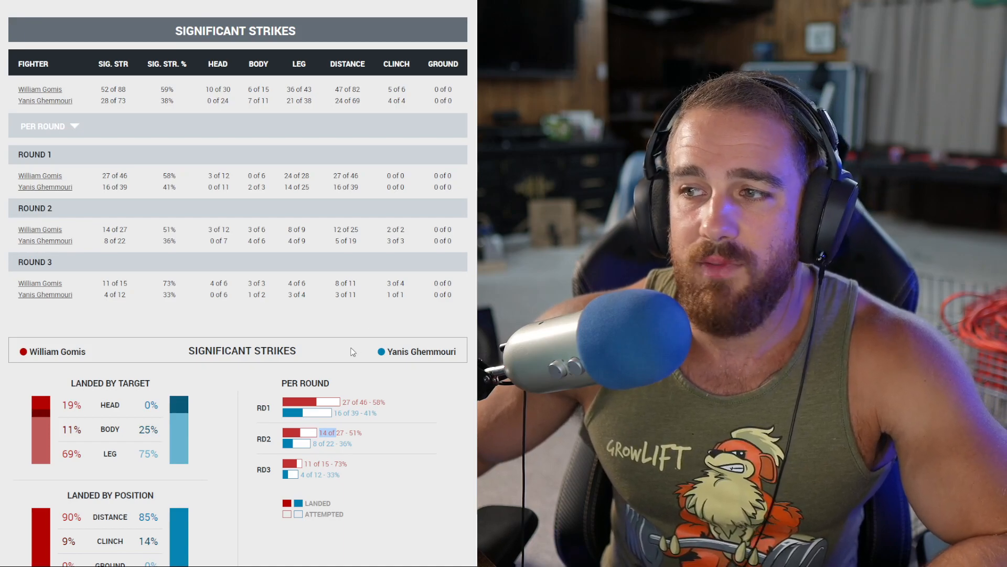
{"action": "scroll", "scroll_direction": "down", "scroll_amount": 3}
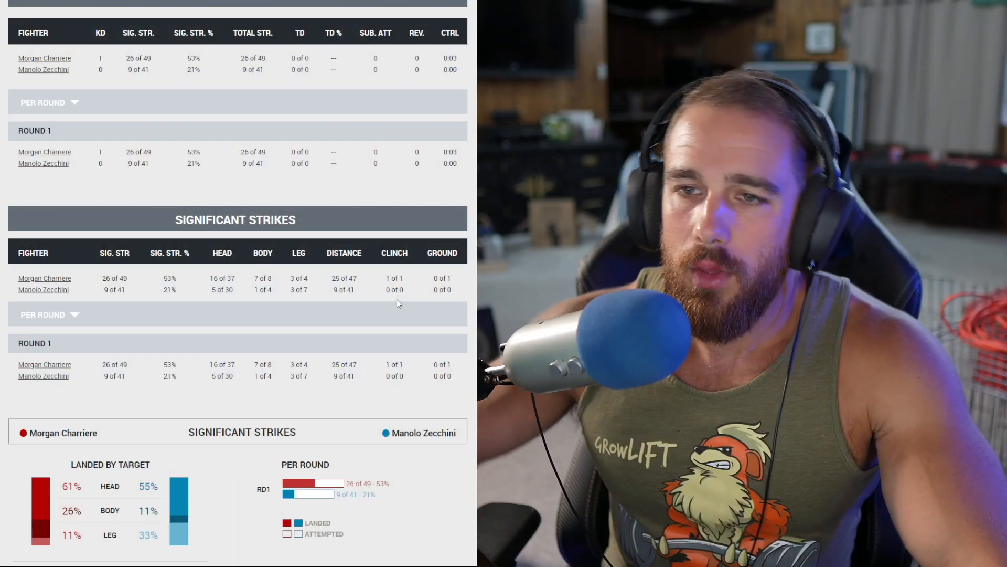
{"action": "scroll", "scroll_direction": "down", "scroll_amount": 3}
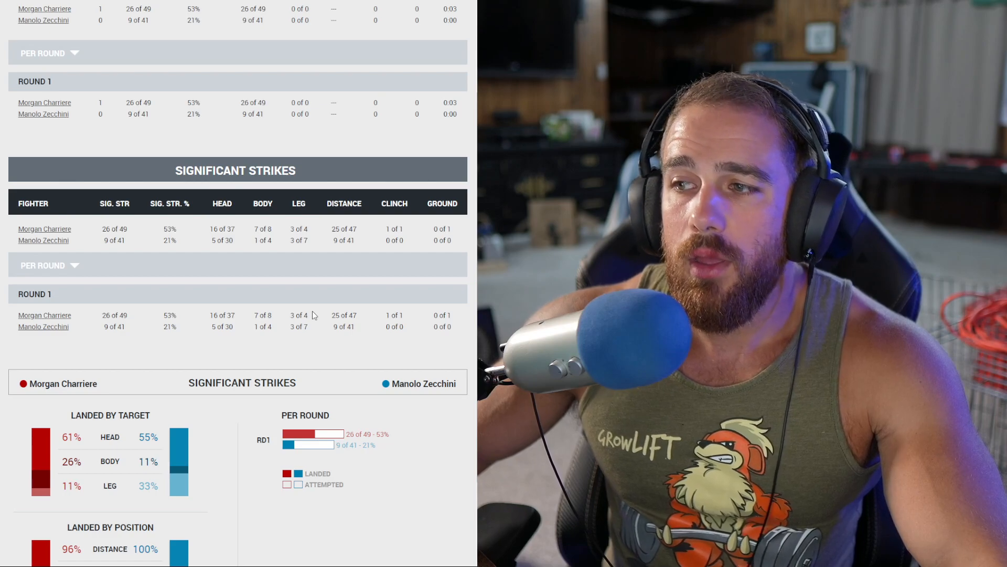
{"action": "scroll", "scroll_direction": "down", "scroll_amount": 3}
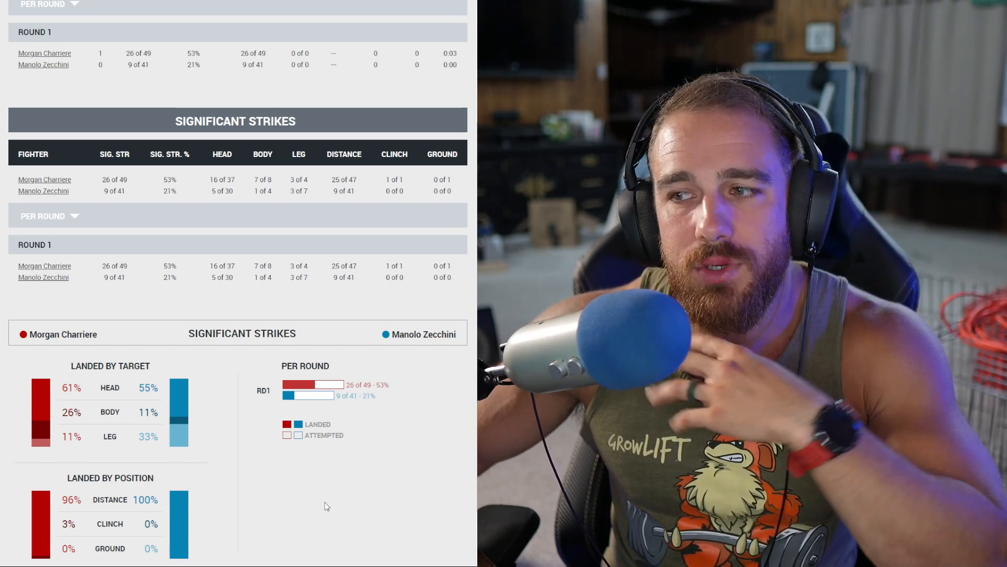
{"action": "mouse_move", "coordinate": [340, 476]}
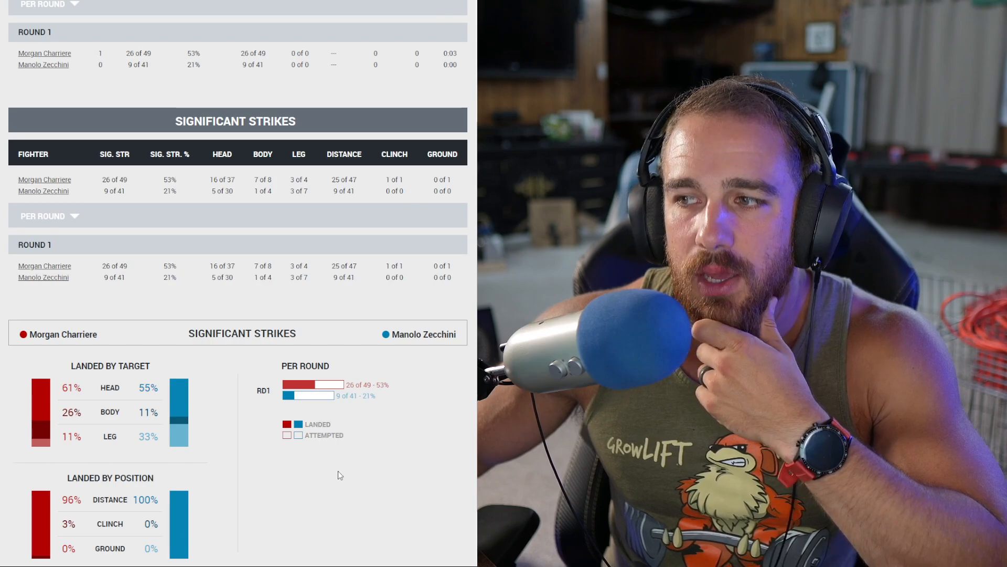
{"action": "mouse_move", "coordinate": [385, 432]}
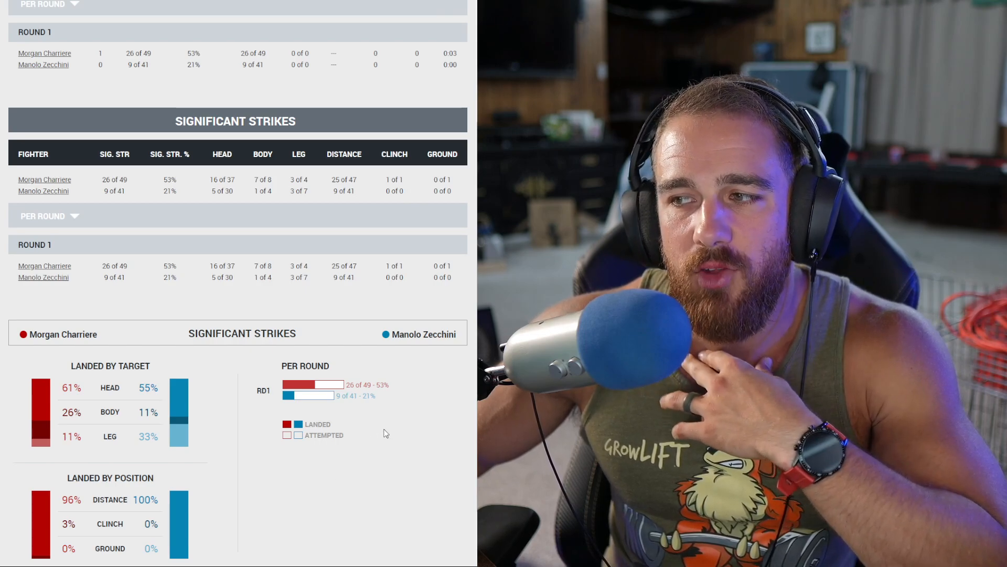